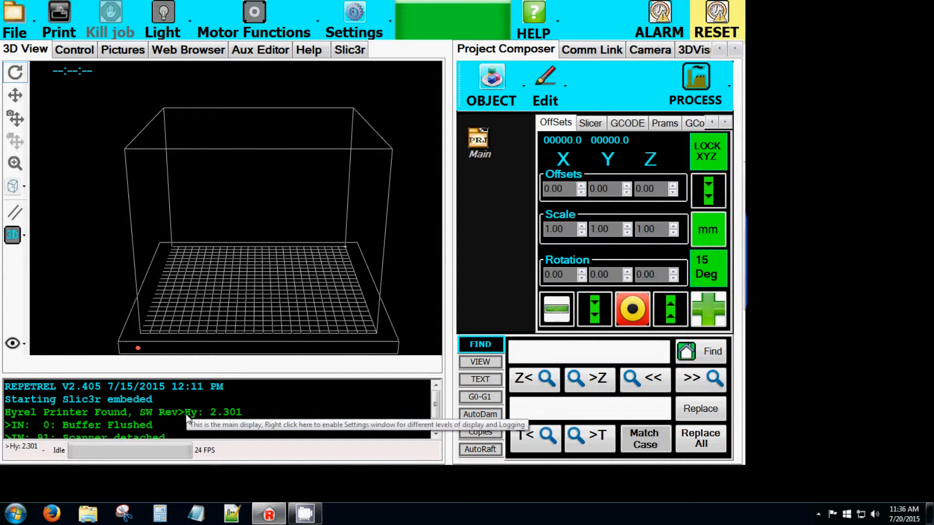
# Launch the 407 Motion Controller firmware update from Repetrel's File menu
pyautogui.doubleClick(215, 412)
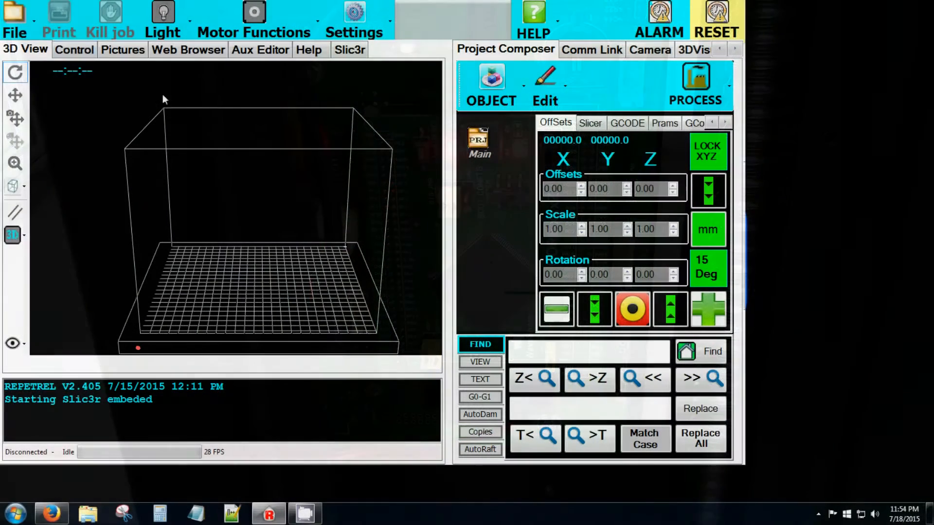
pyautogui.click(14, 21)
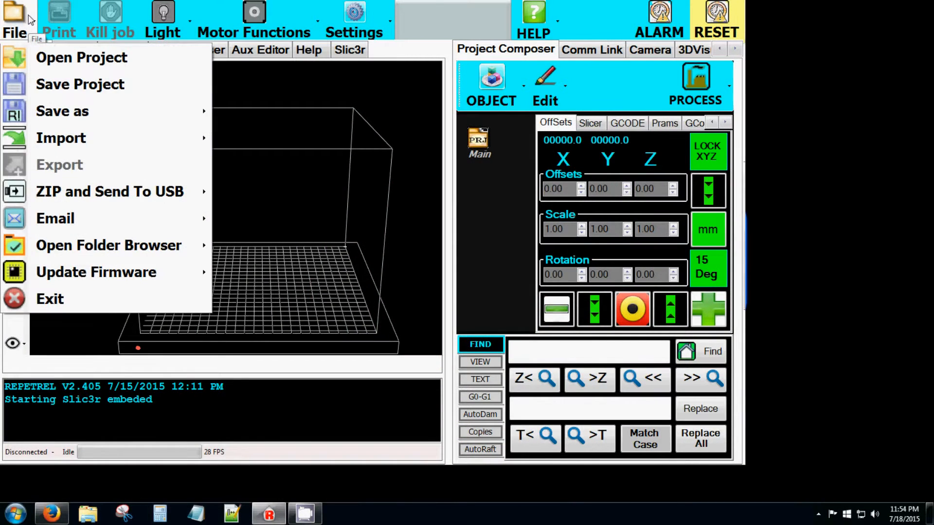
pyautogui.moveTo(99, 262)
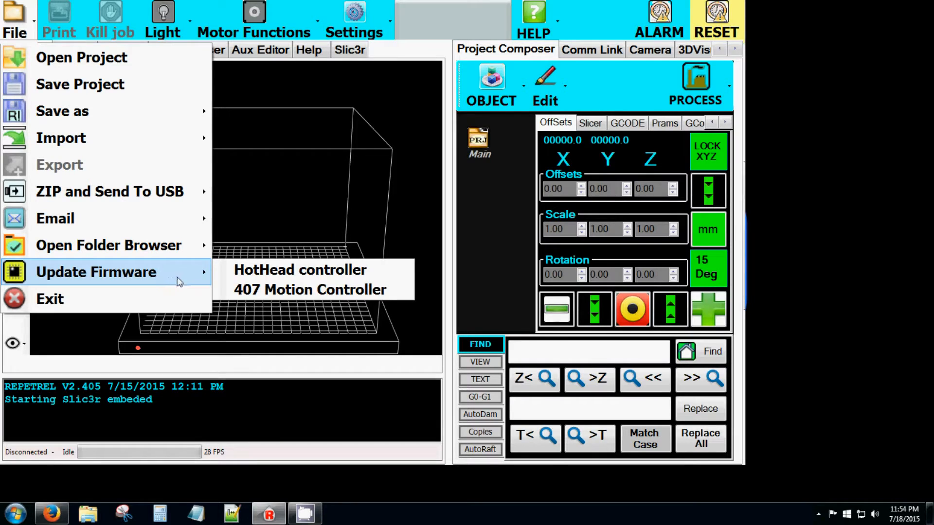
pyautogui.moveTo(310, 289)
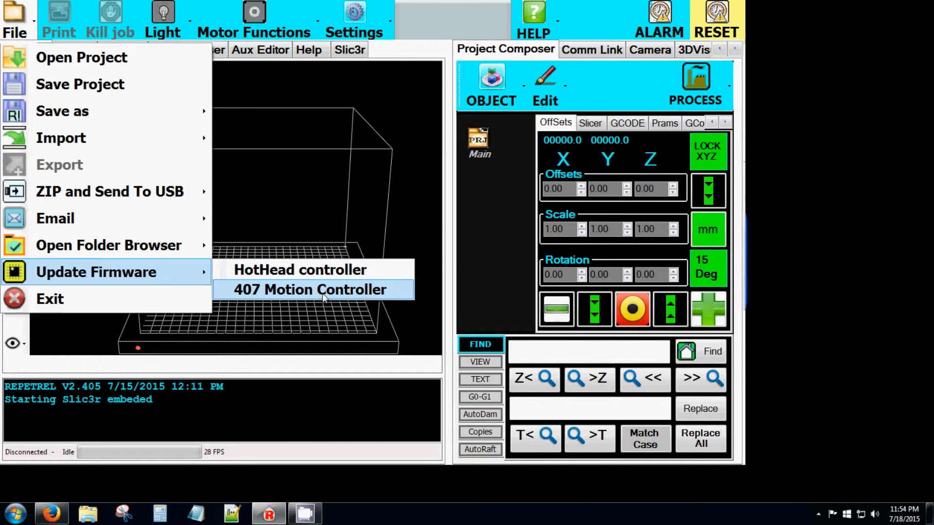
pyautogui.moveTo(396, 297)
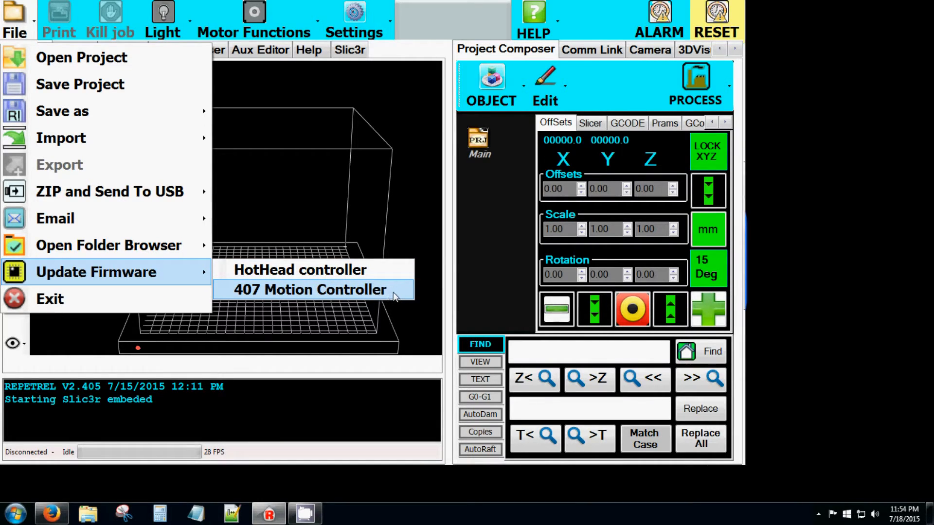
pyautogui.click(310, 290)
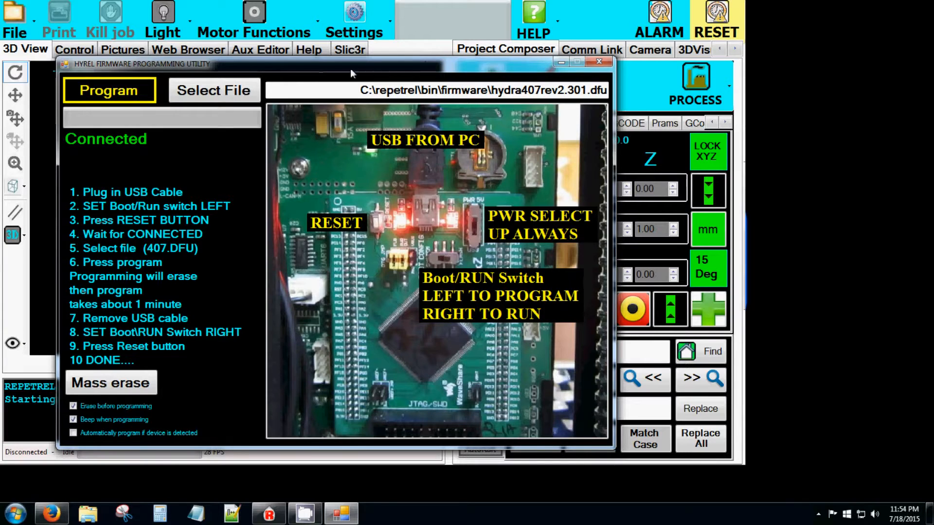
# Select hydra407rev2.301.dfu from the firmware folder as the flash file
pyautogui.click(213, 90)
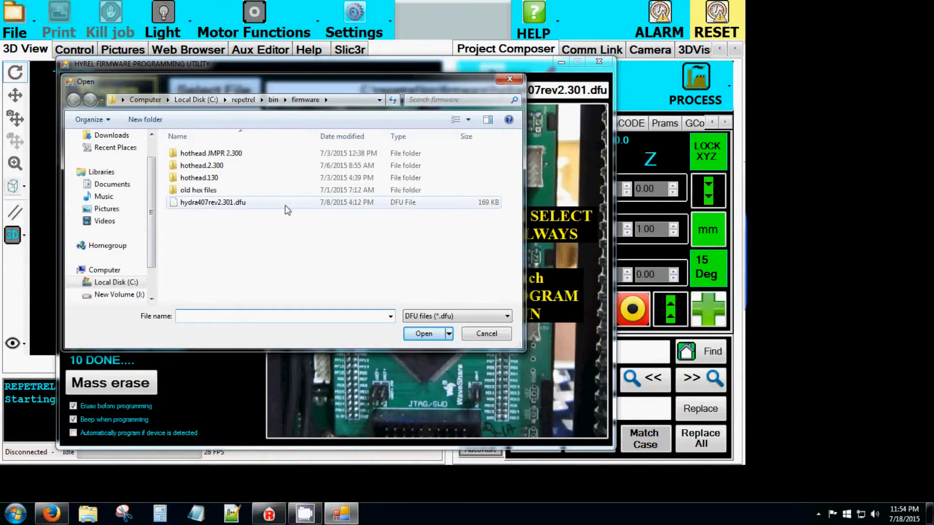
pyautogui.click(213, 202)
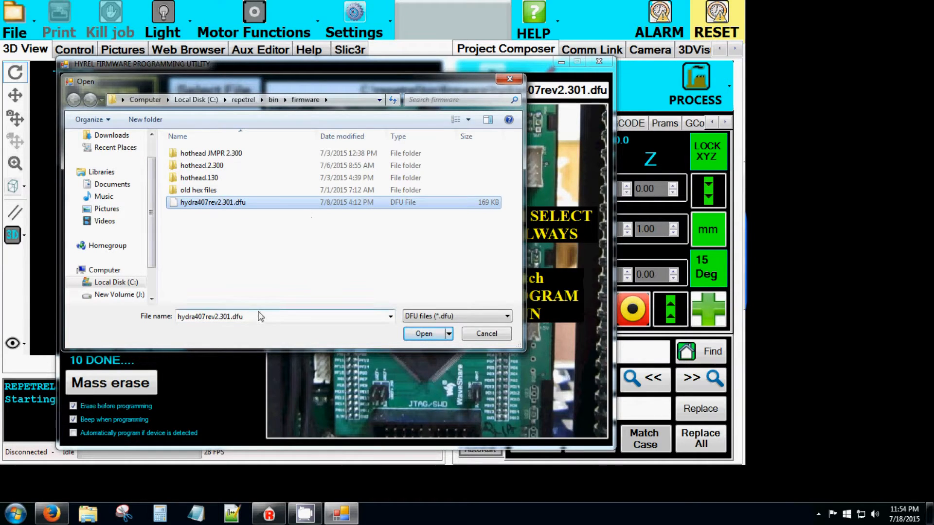
pyautogui.moveTo(424, 333)
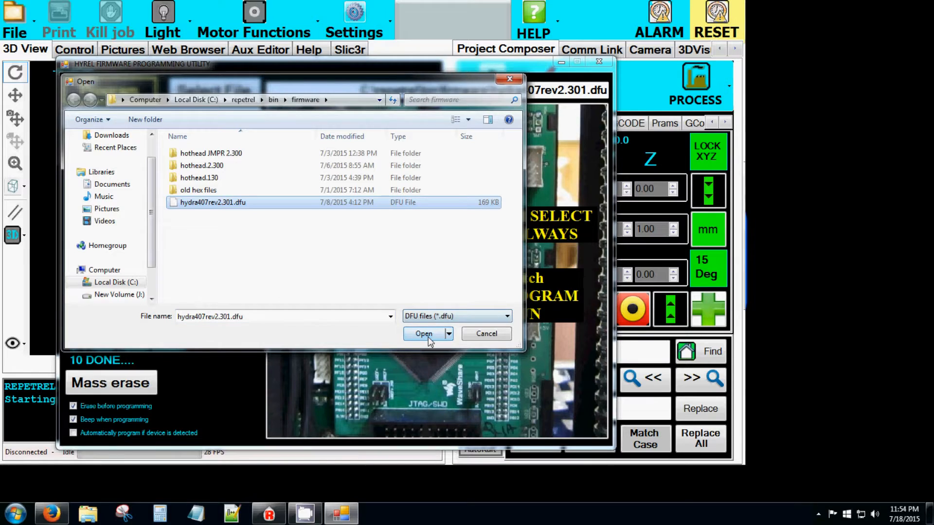
pyautogui.click(424, 334)
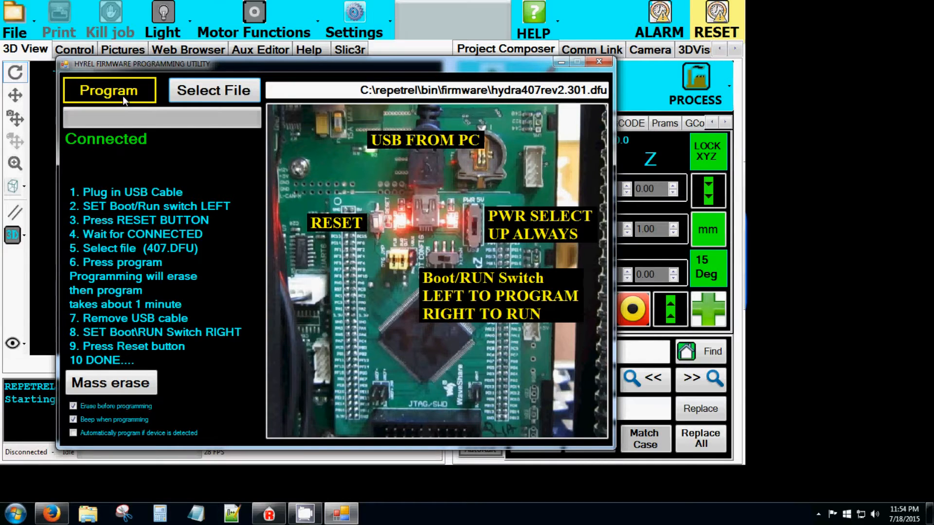
# Program the controller with hydra407rev2.301.dfu and close the utility when complete
pyautogui.click(108, 90)
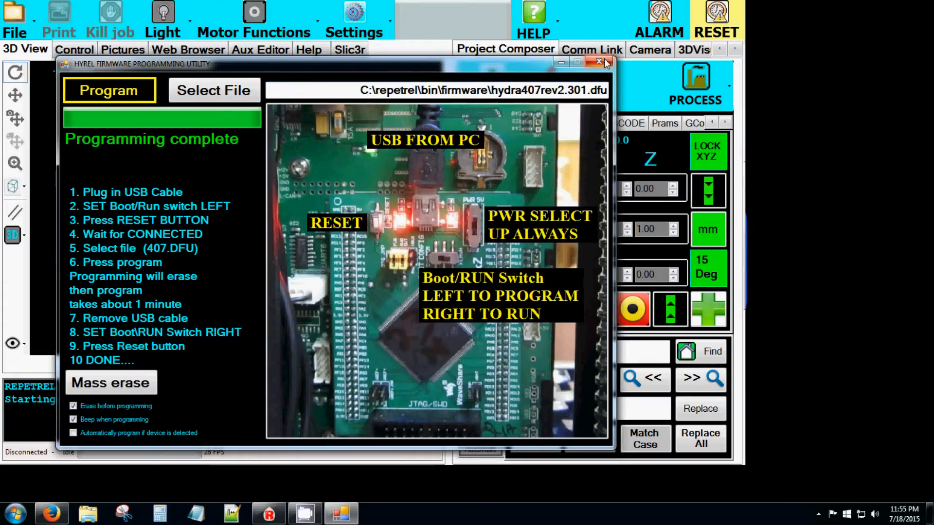
pyautogui.click(599, 61)
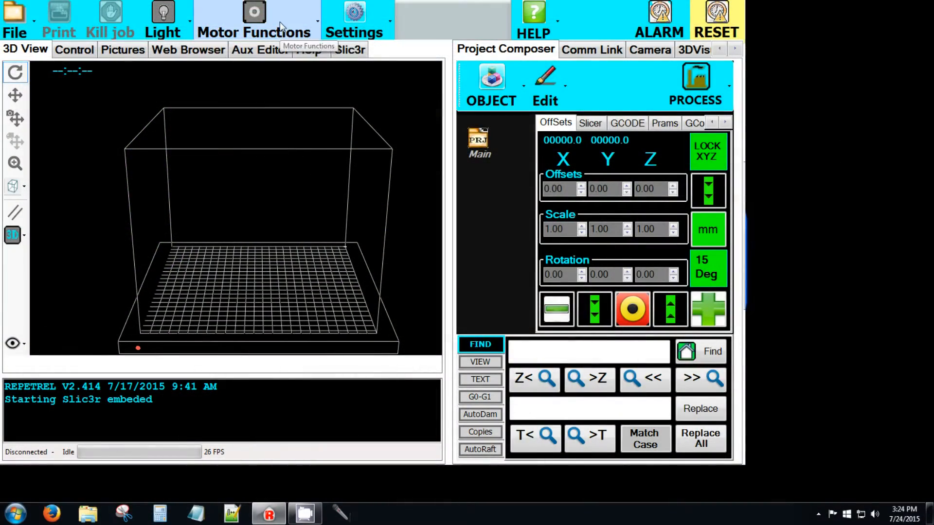
# Open the Motor Functions menu to reach UNLOCK MOTORS
pyautogui.click(254, 18)
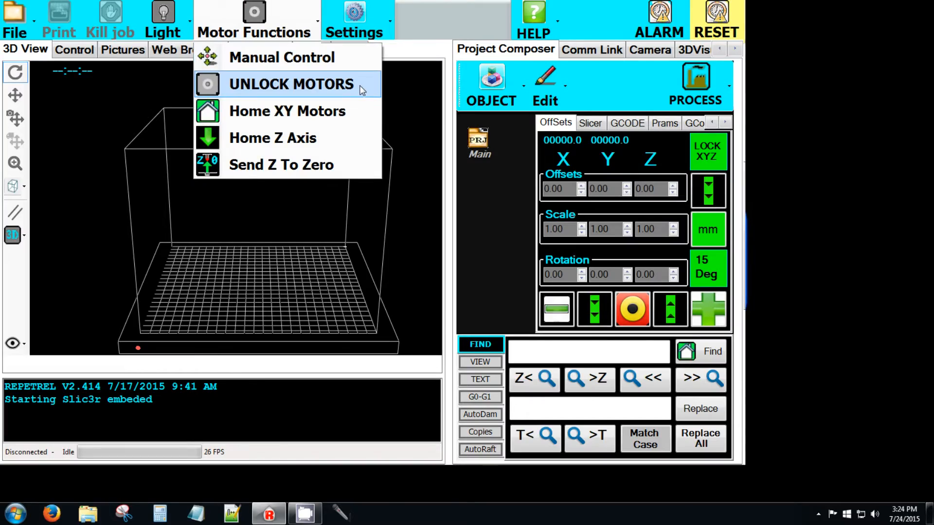